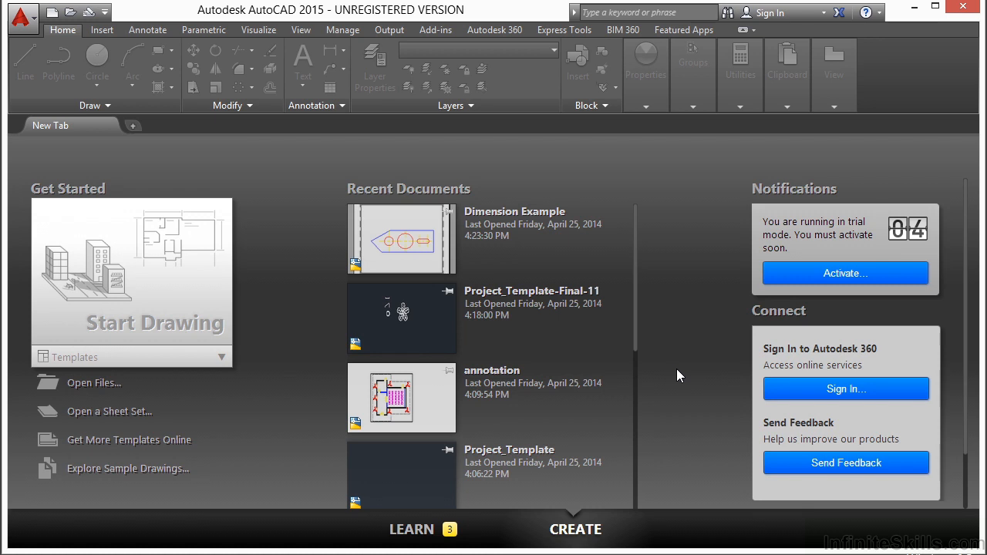
{"action": "mouse_move", "coordinate": [93, 383]}
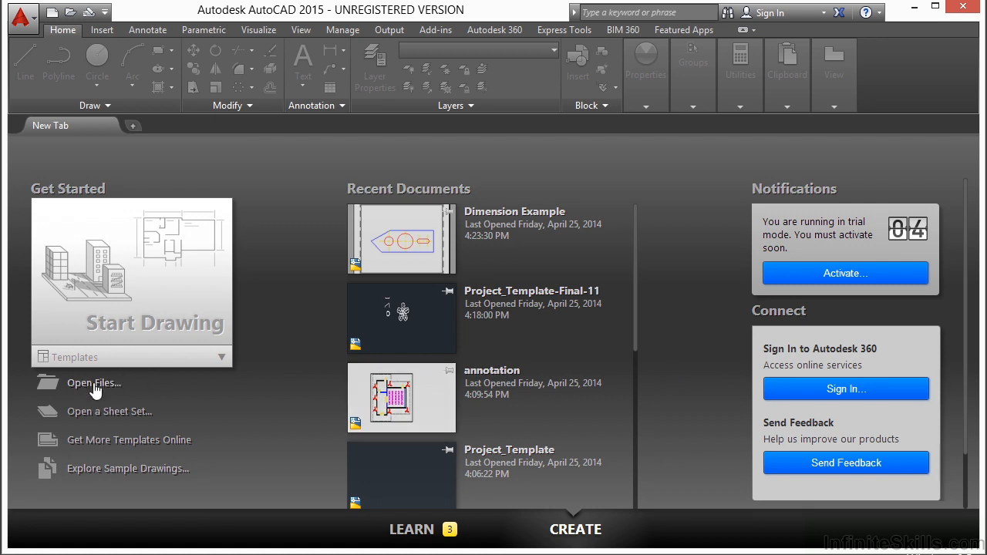
Bring up the Select File dialog to open an existing drawing.
{"action": "left_click", "coordinate": [93, 383]}
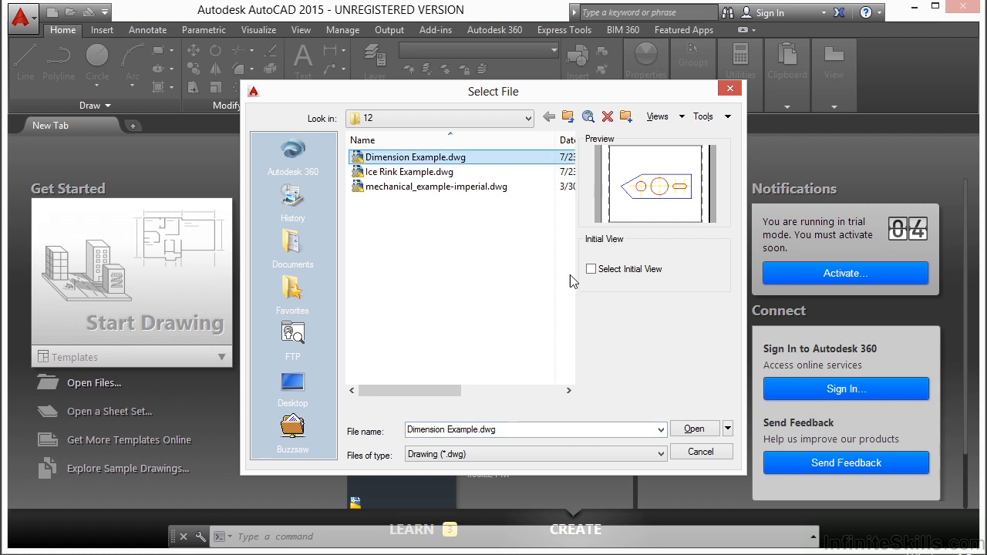
Open Dimension Example.dwg and view the part on the Model tab.
{"action": "left_click", "coordinate": [694, 429]}
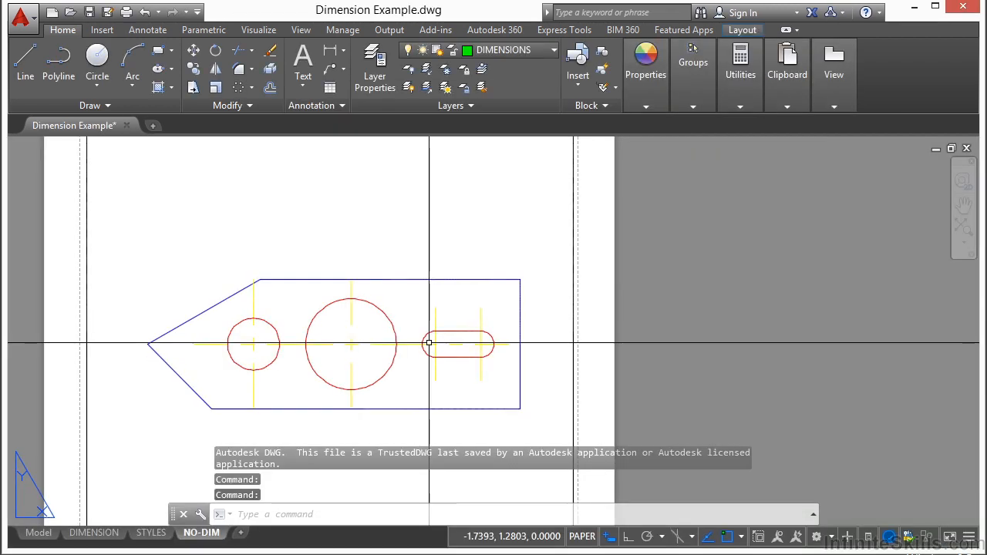
{"action": "mouse_move", "coordinate": [352, 343]}
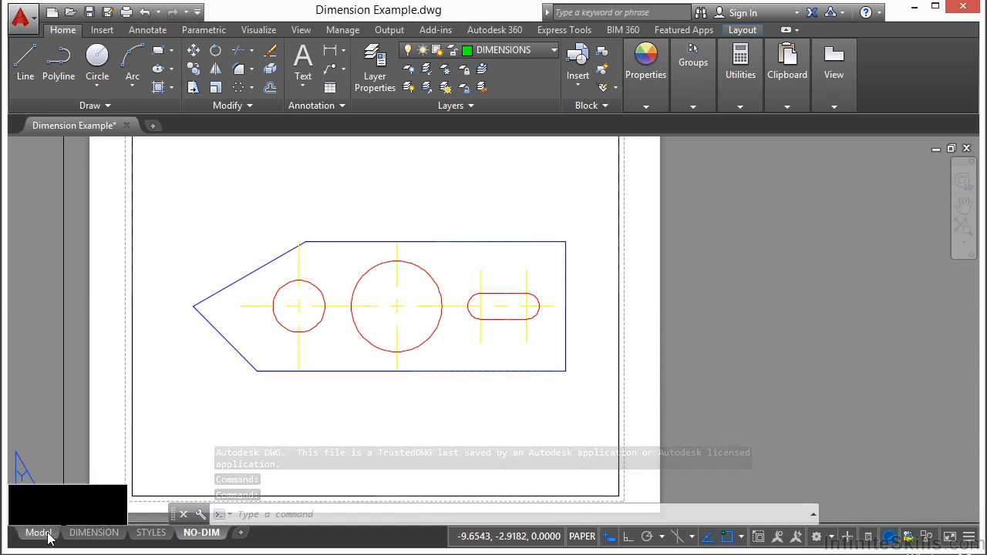
{"action": "left_click", "coordinate": [38, 533]}
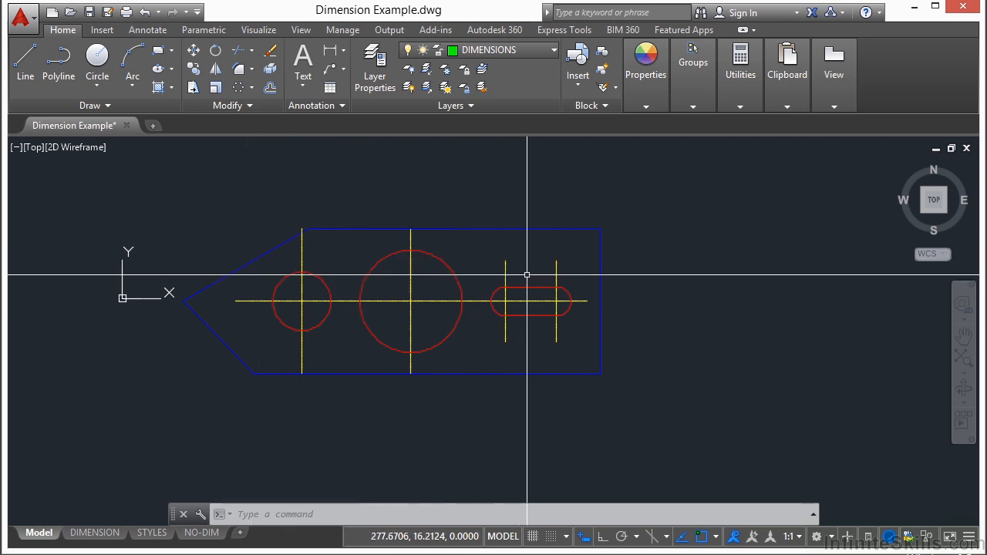
{"action": "mouse_move", "coordinate": [339, 246]}
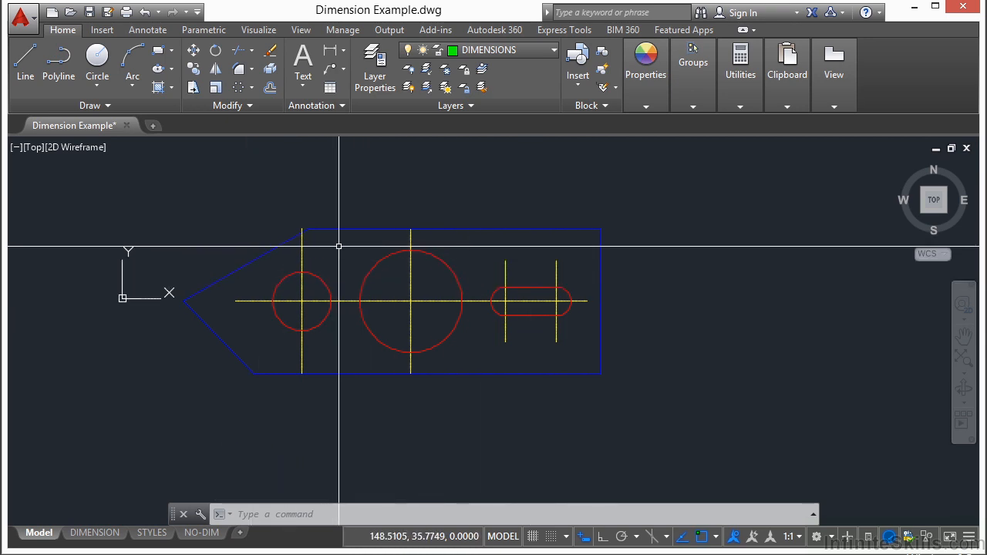
{"action": "mouse_move", "coordinate": [300, 367]}
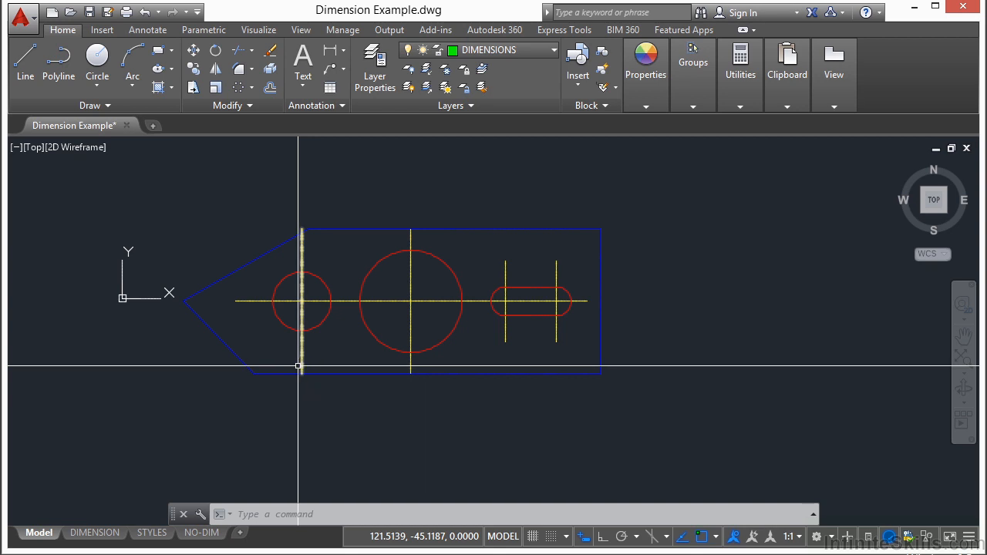
Switch to the DIMENSION layout with linear, angular and radial dimensions.
{"action": "left_click", "coordinate": [94, 532]}
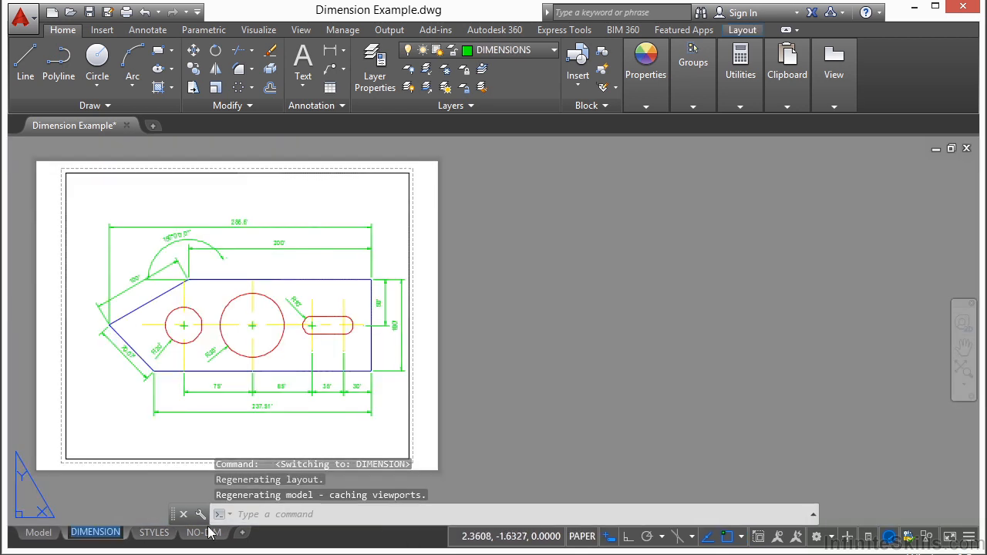
{"action": "mouse_move", "coordinate": [216, 361]}
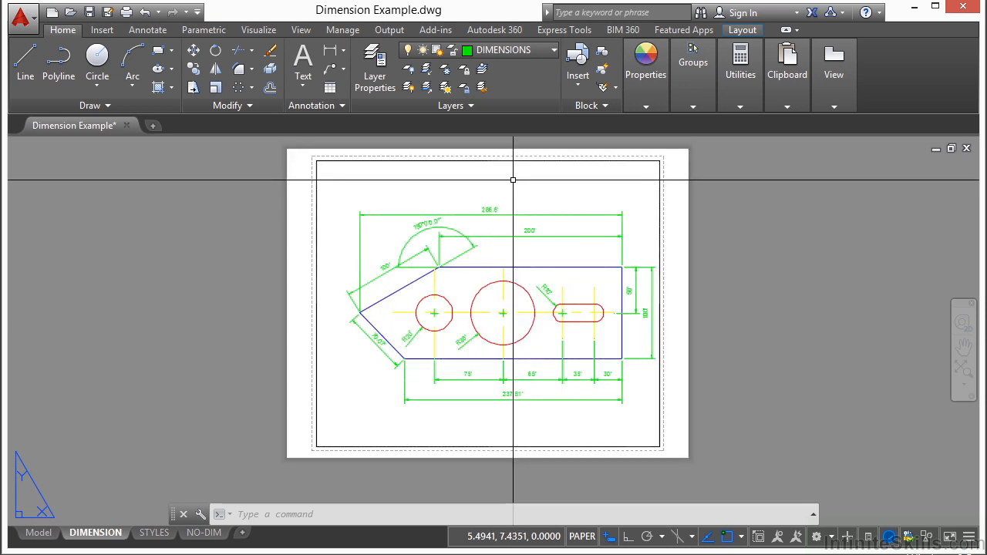
{"action": "mouse_move", "coordinate": [508, 231]}
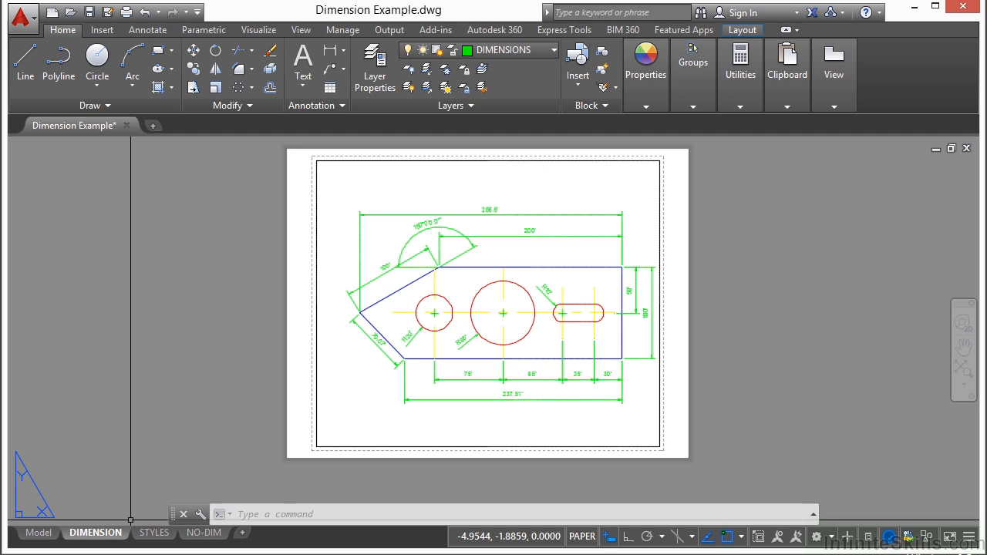
Add a new layout from the layout tab menu and switch to Layout1.
{"action": "right_click", "coordinate": [94, 533]}
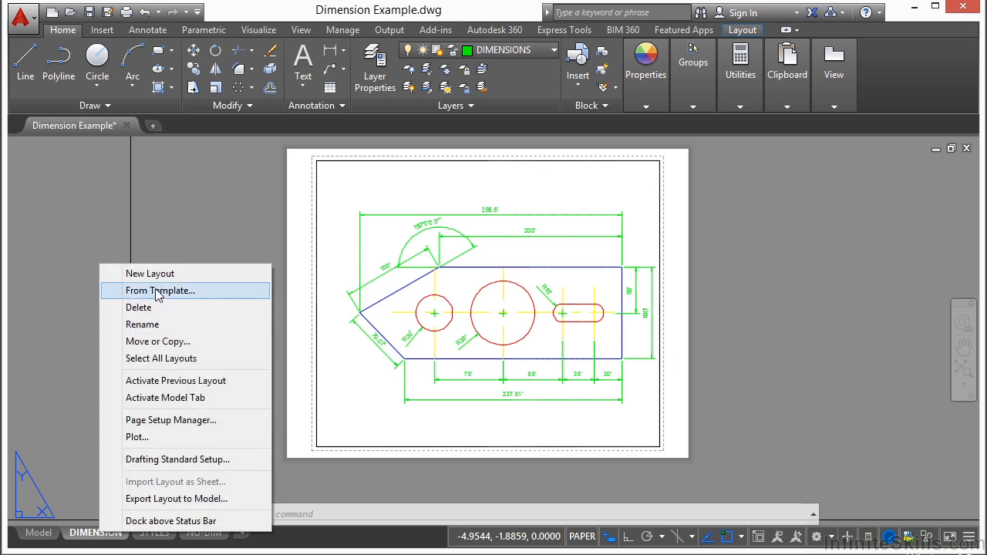
{"action": "left_click", "coordinate": [149, 273]}
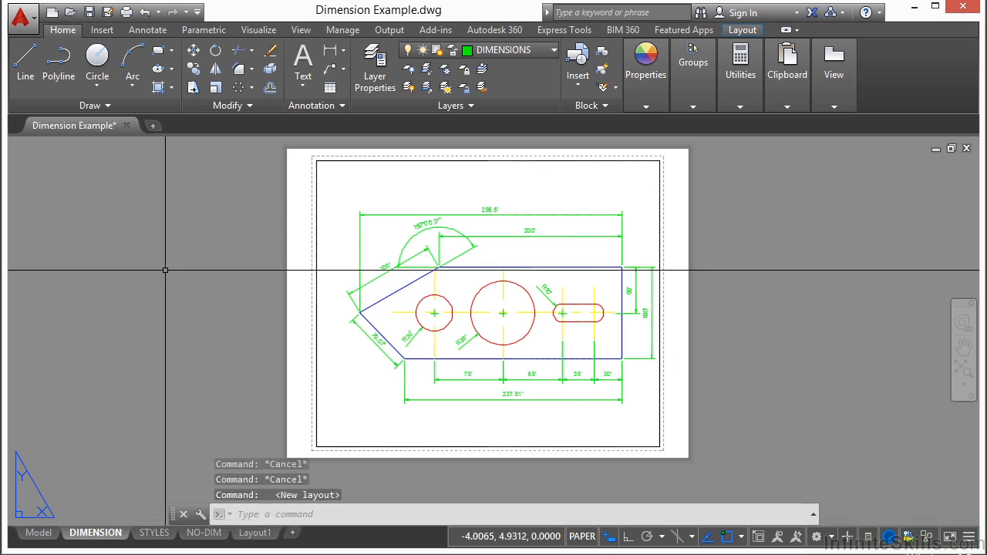
{"action": "left_click", "coordinate": [253, 532]}
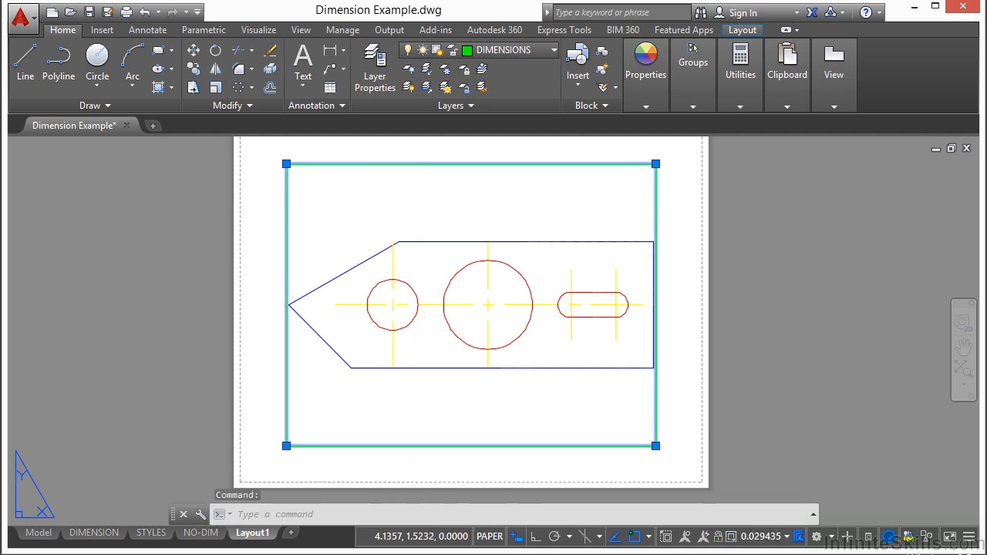
Erase Layout1's default viewport.
{"action": "right_click", "coordinate": [486, 304]}
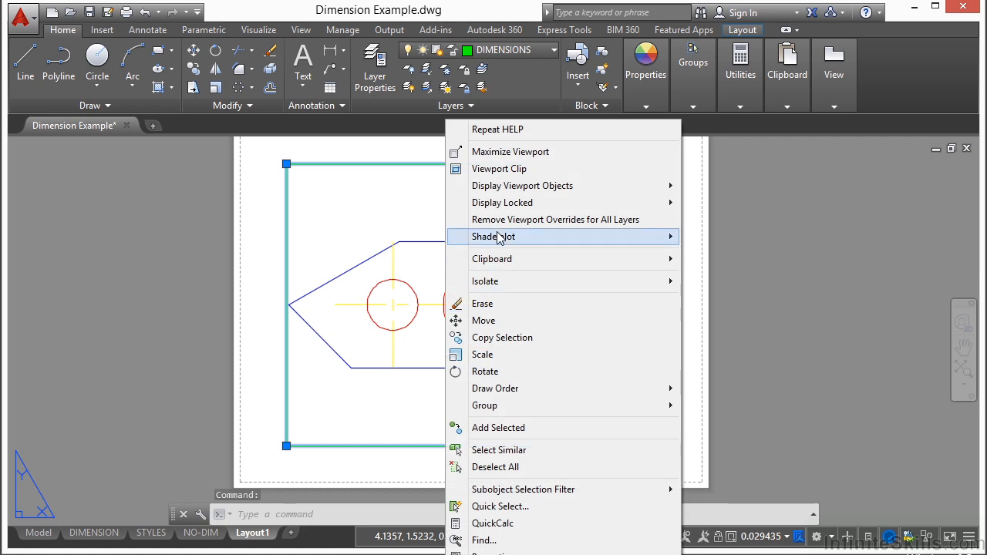
{"action": "left_click", "coordinate": [482, 303]}
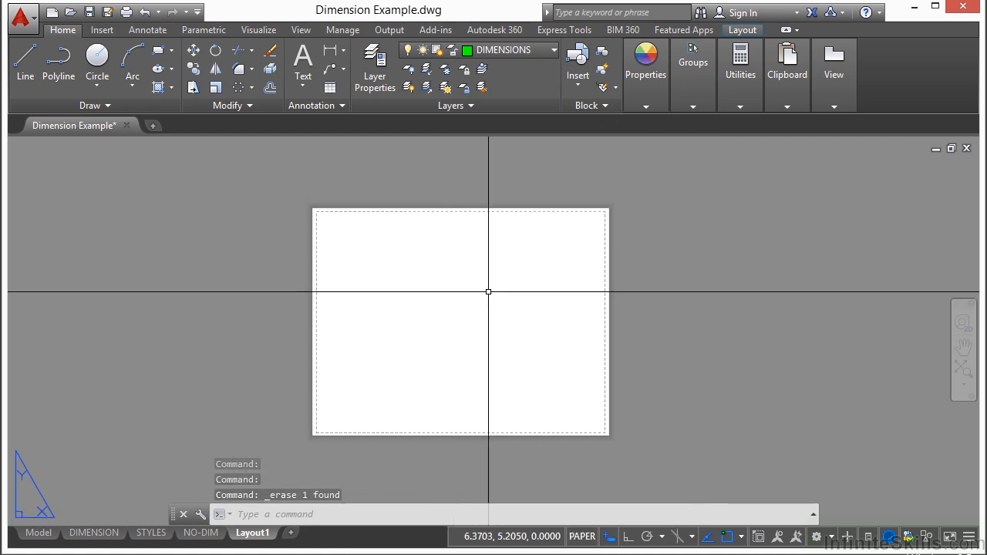
{"action": "mouse_move", "coordinate": [451, 288]}
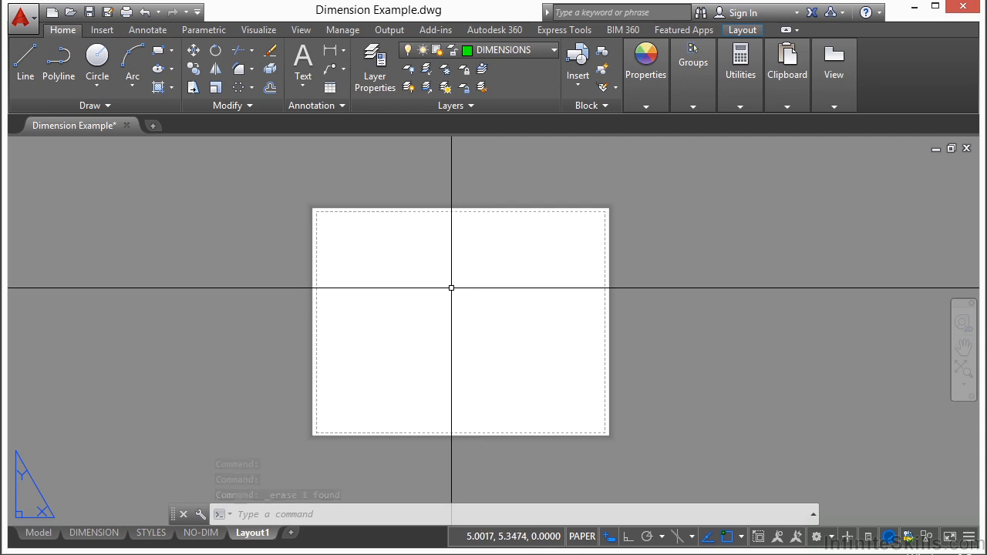
Choose a Single viewport arrangement in the VPORTS dialog and confirm it.
{"action": "type", "text": "VPORTS"}
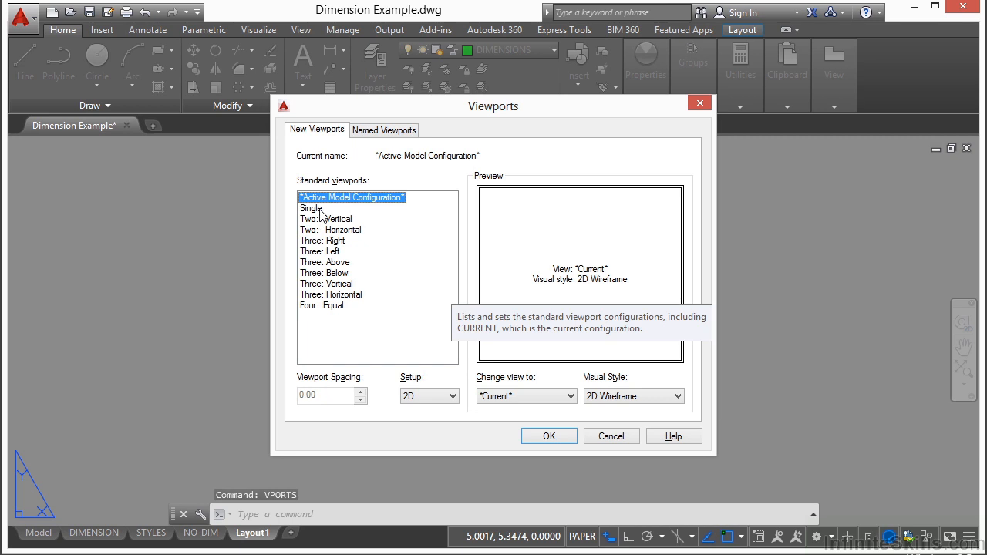
{"action": "left_click", "coordinate": [311, 208]}
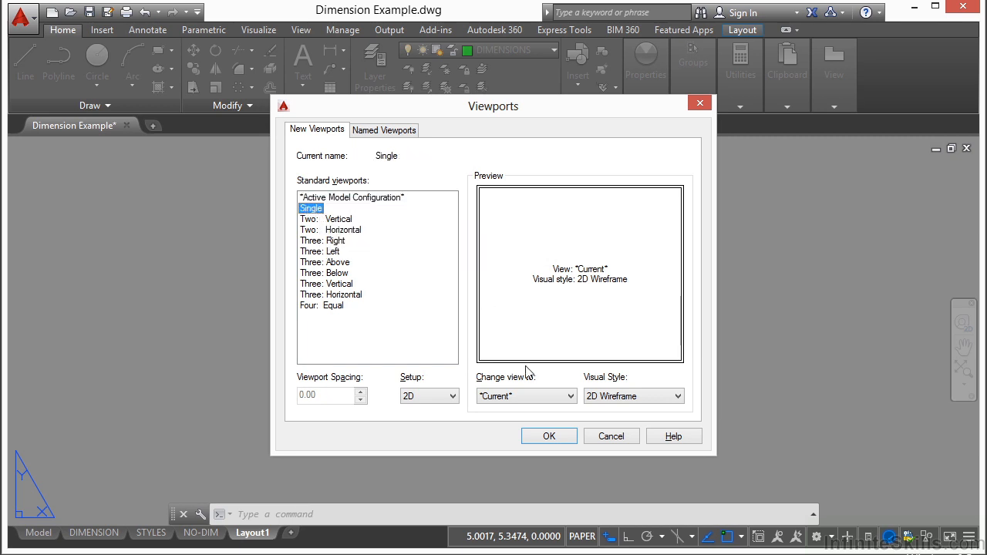
{"action": "left_click", "coordinate": [549, 436]}
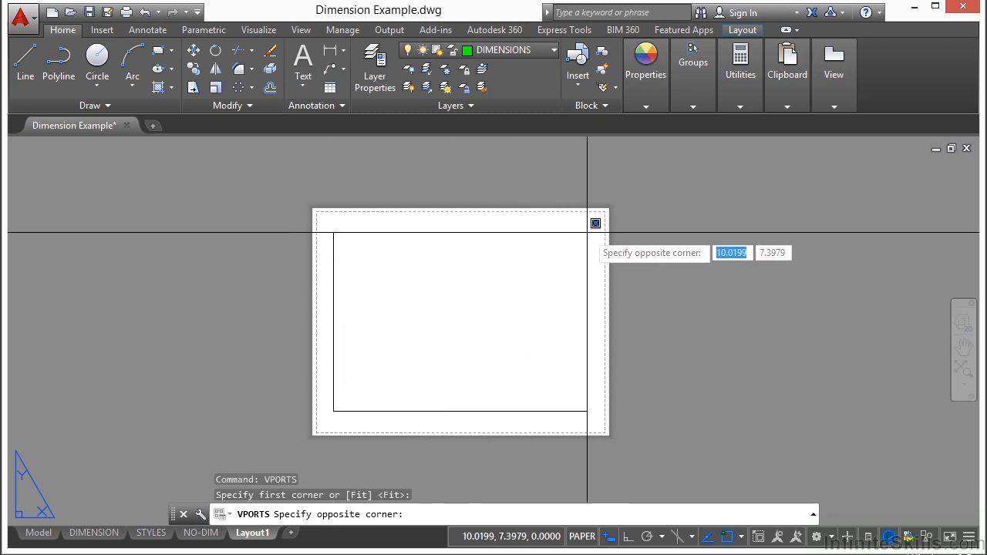
Place the opposite corner to create the single viewport on Layout1.
{"action": "left_click", "coordinate": [450, 282]}
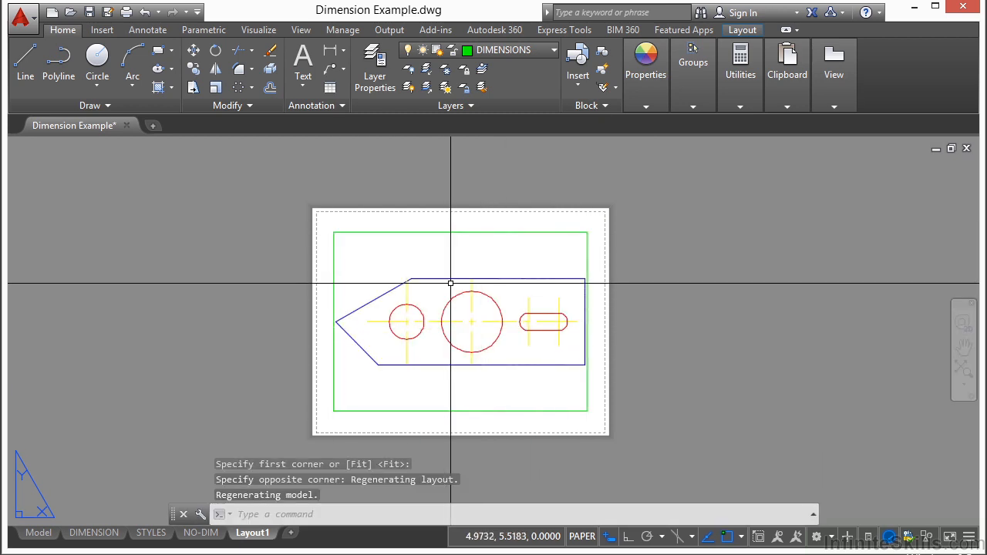
{"action": "mouse_move", "coordinate": [439, 299]}
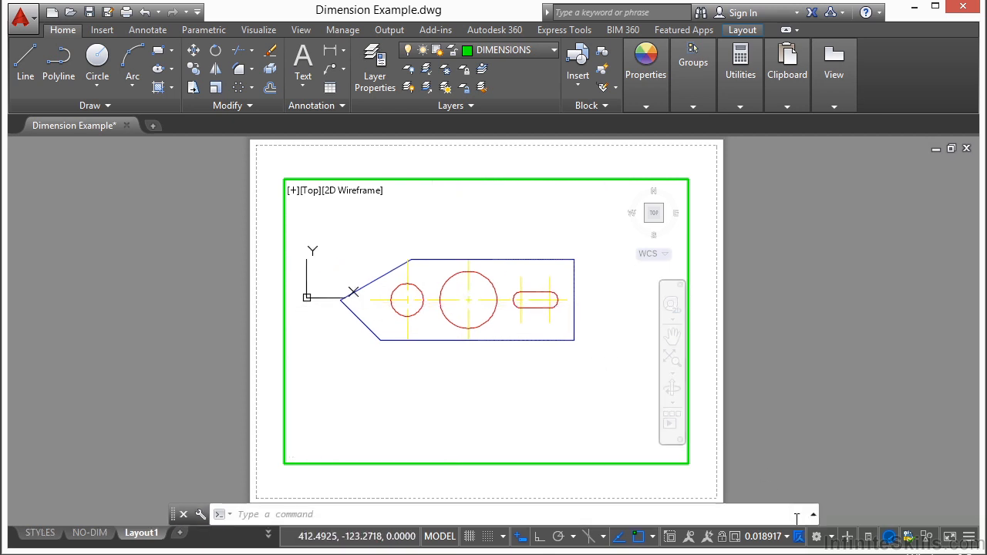
Set the viewport scale to 1:10, then try 1:20.
{"action": "left_click", "coordinate": [799, 536]}
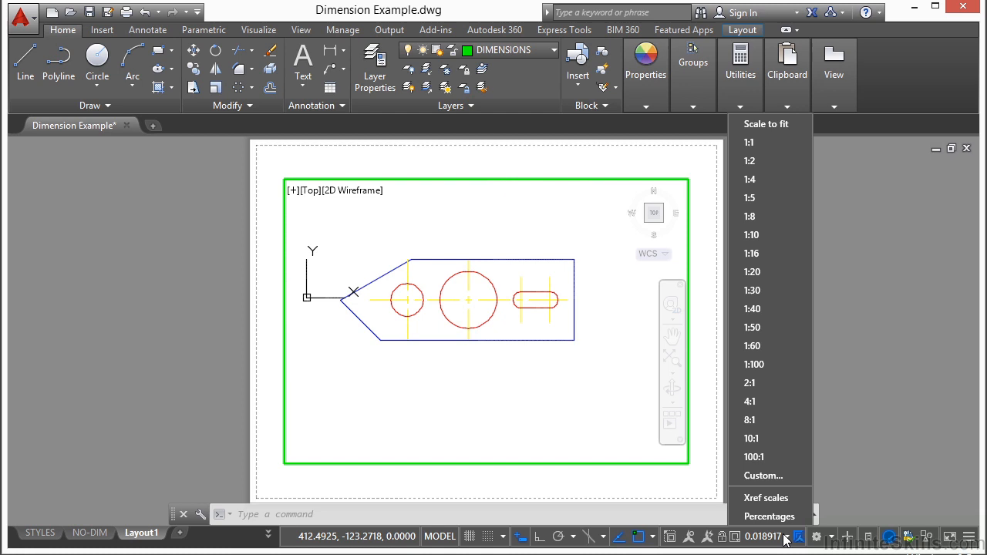
{"action": "mouse_move", "coordinate": [779, 203]}
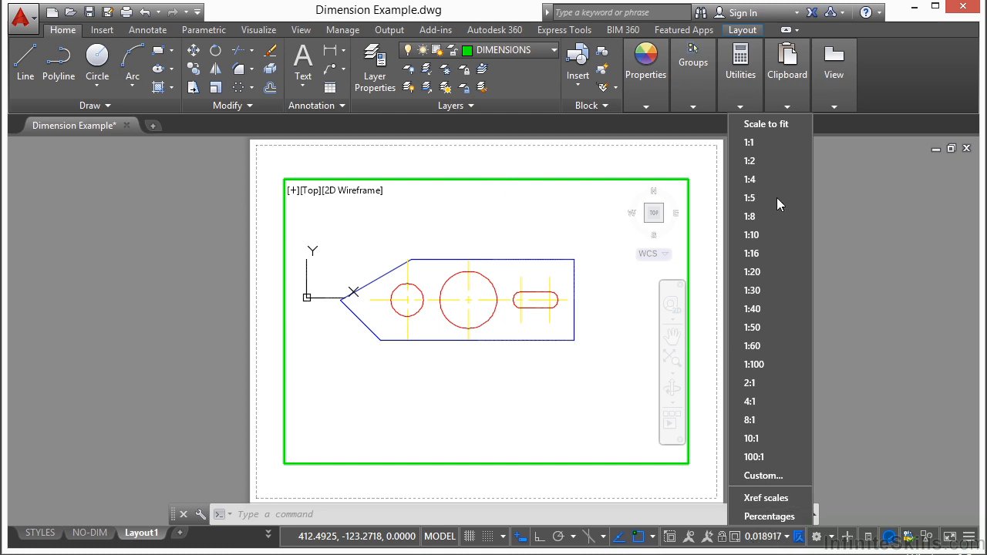
{"action": "mouse_move", "coordinate": [749, 141]}
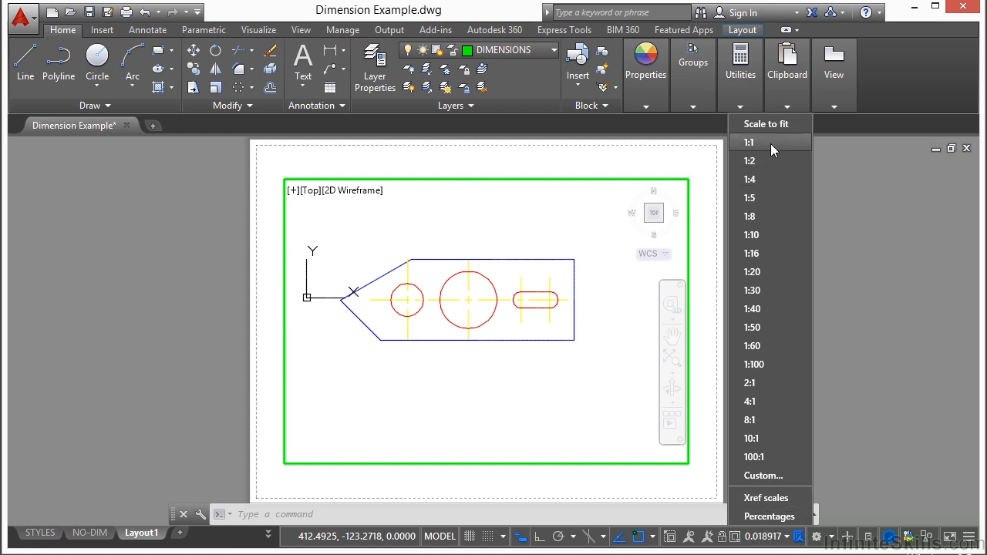
{"action": "mouse_move", "coordinate": [436, 165]}
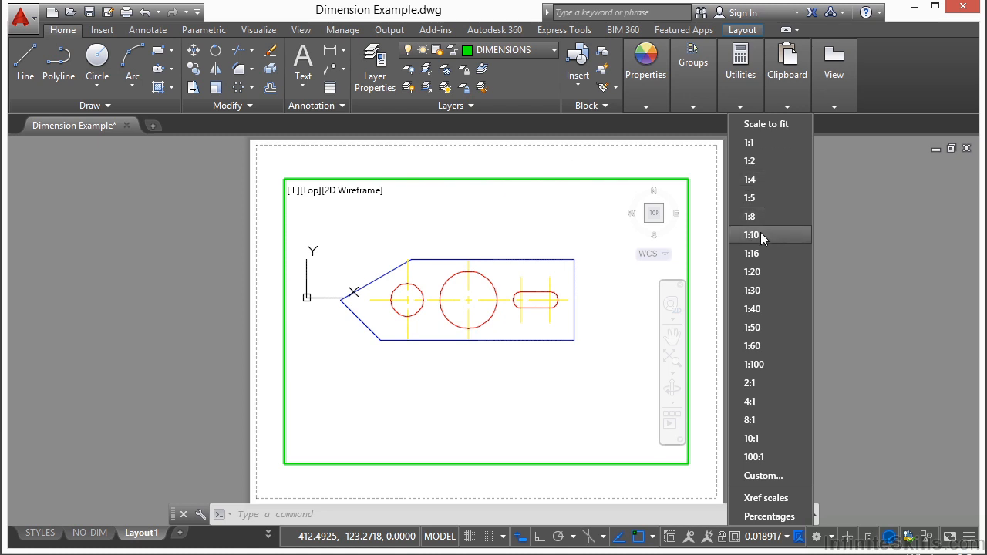
{"action": "left_click", "coordinate": [751, 235]}
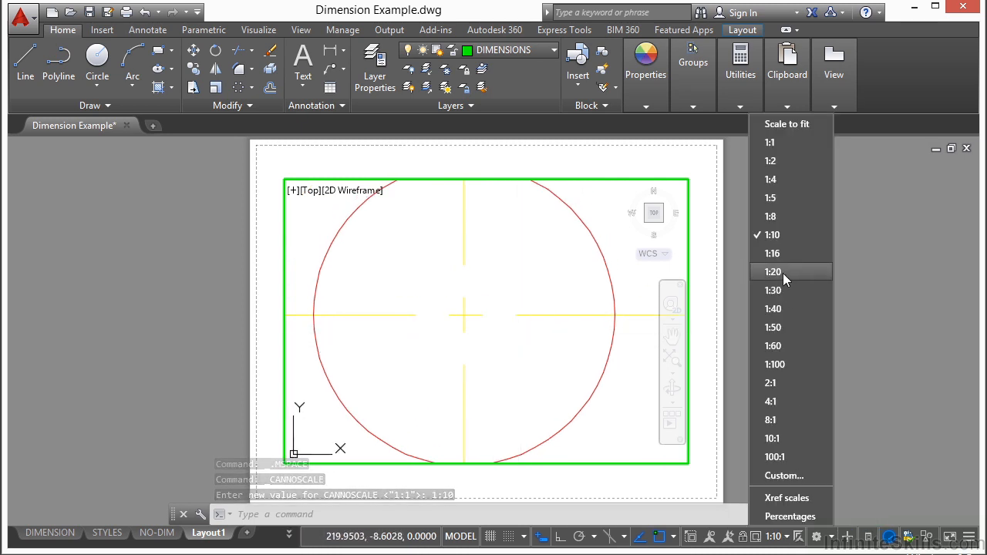
{"action": "left_click", "coordinate": [773, 272]}
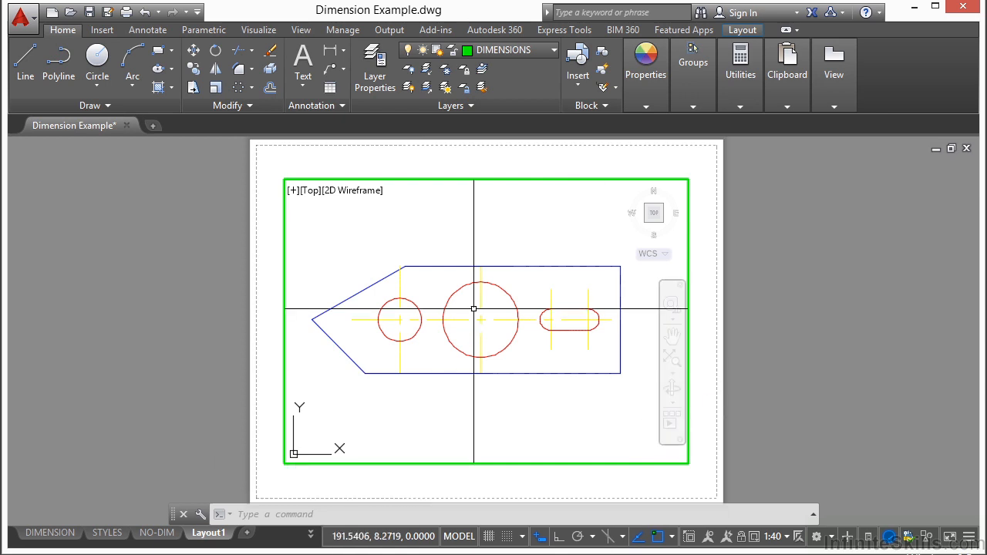
{"action": "mouse_move", "coordinate": [529, 328]}
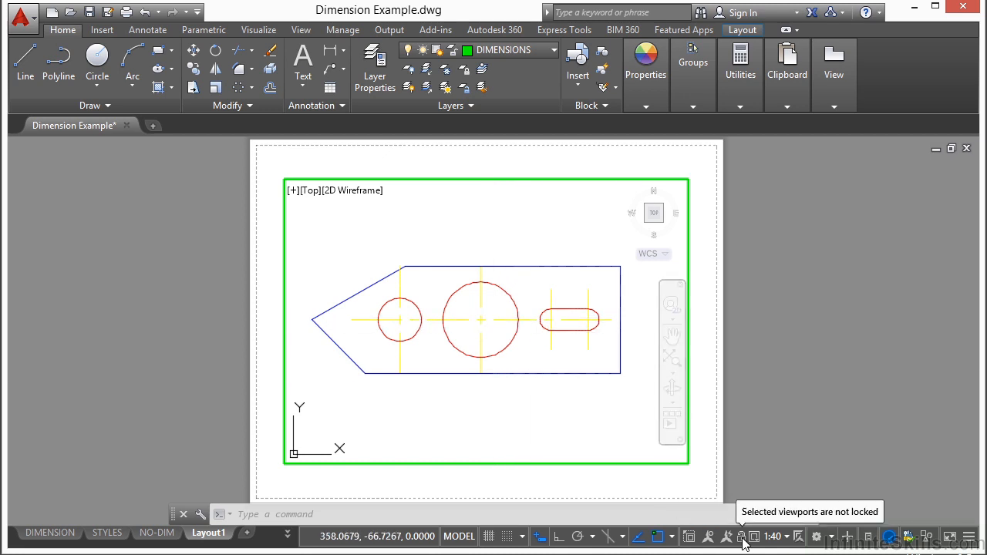
Lock the Layout1 viewport to keep the part at 1:40.
{"action": "left_click", "coordinate": [702, 472]}
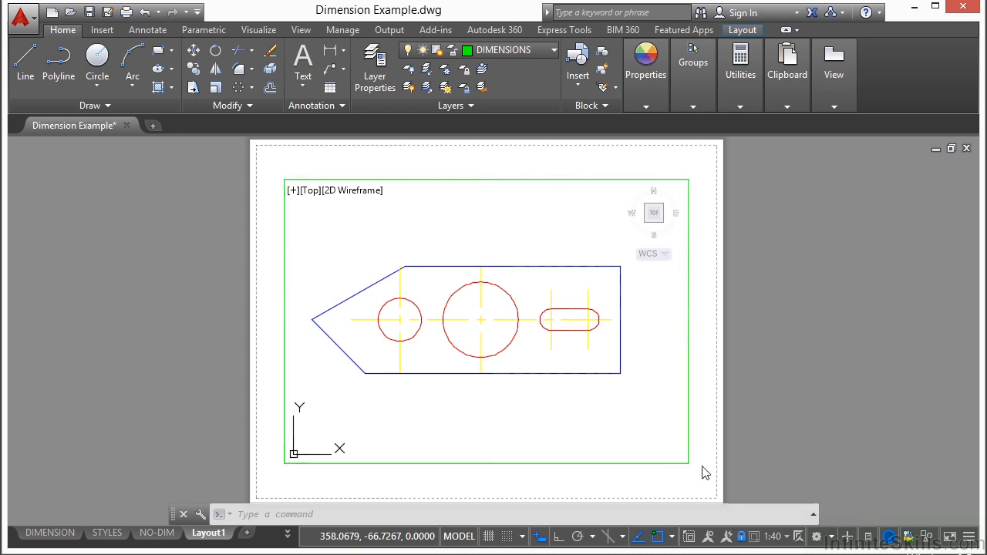
{"action": "mouse_move", "coordinate": [493, 309]}
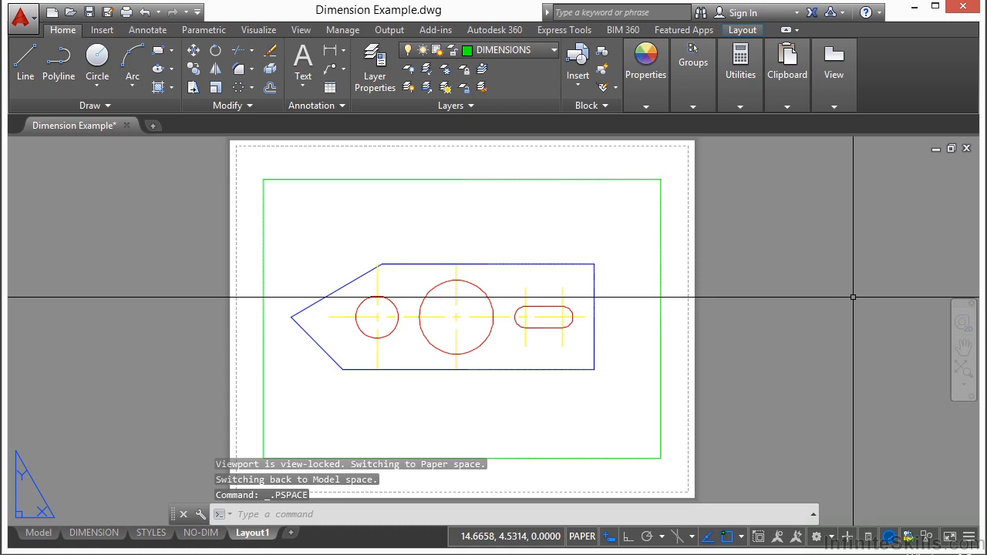
{"action": "mouse_move", "coordinate": [788, 255]}
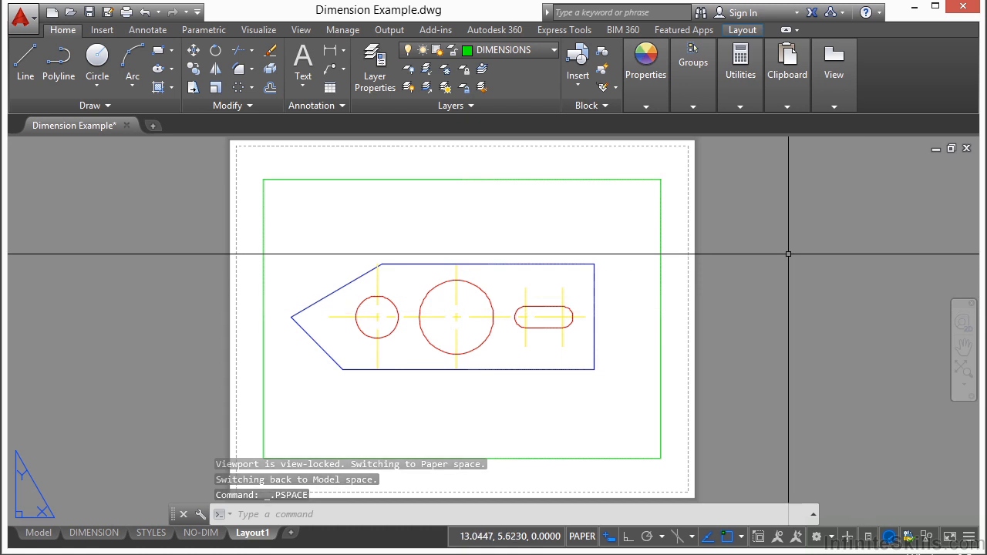
{"action": "mouse_move", "coordinate": [537, 293]}
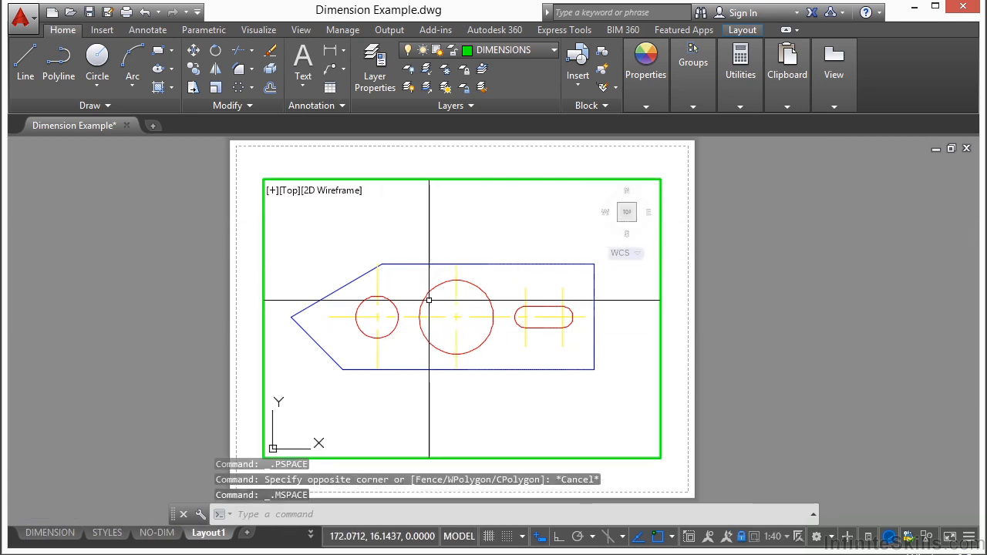
{"action": "mouse_move", "coordinate": [455, 297]}
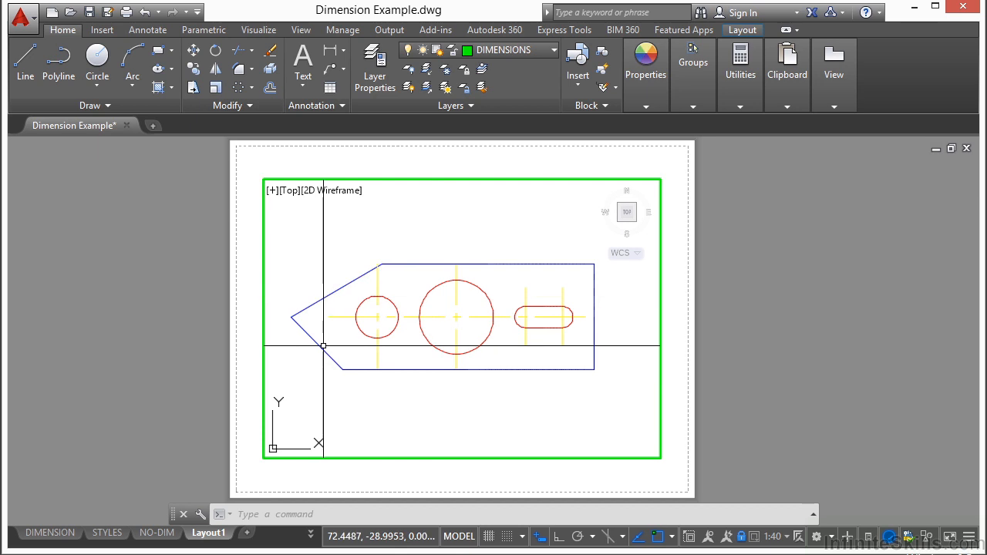
{"action": "mouse_move", "coordinate": [402, 339]}
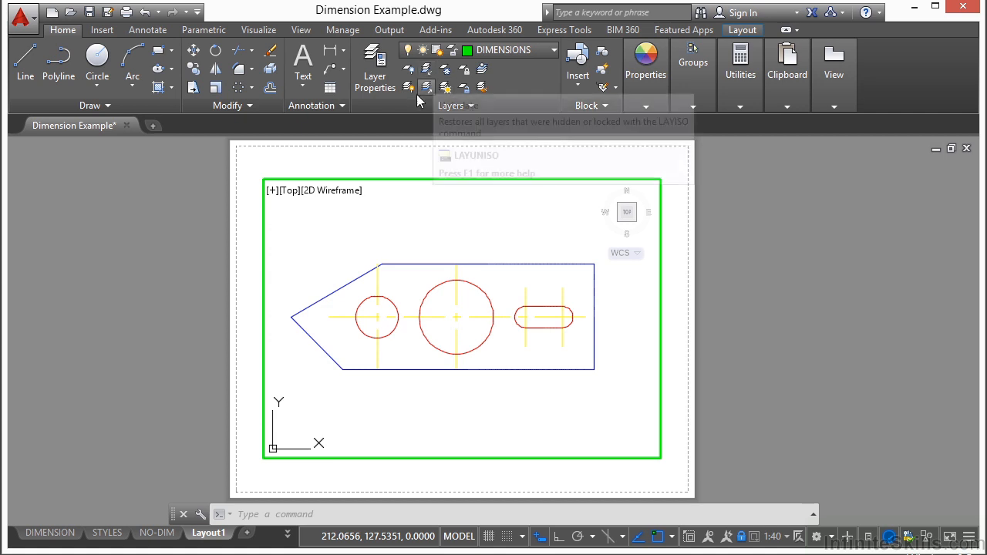
{"action": "mouse_move", "coordinate": [455, 108]}
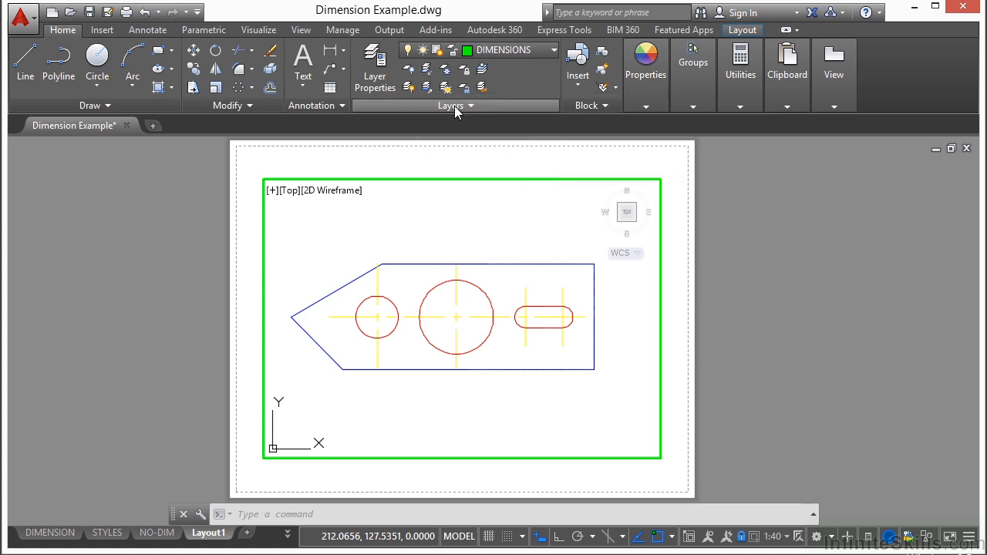
{"action": "mouse_move", "coordinate": [445, 69]}
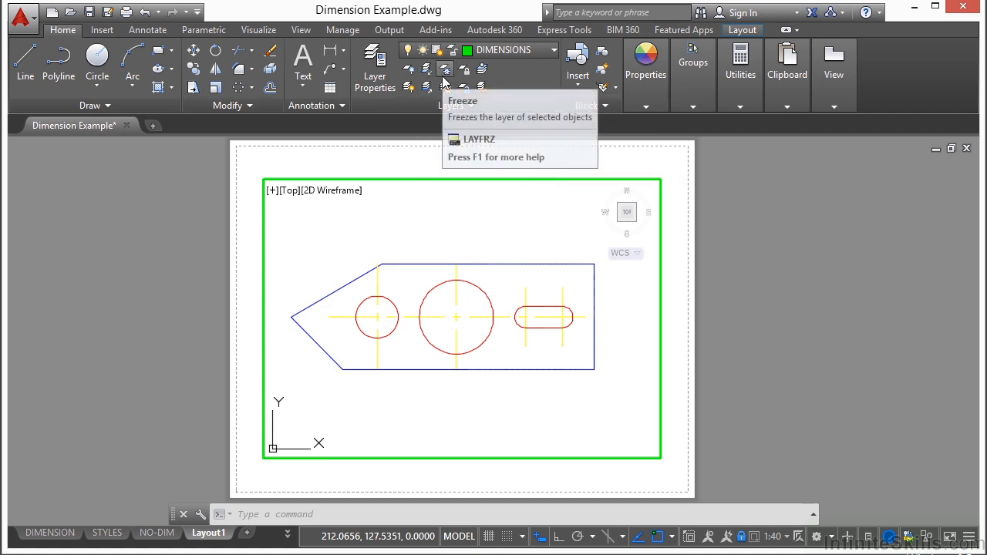
{"action": "mouse_move", "coordinate": [446, 70]}
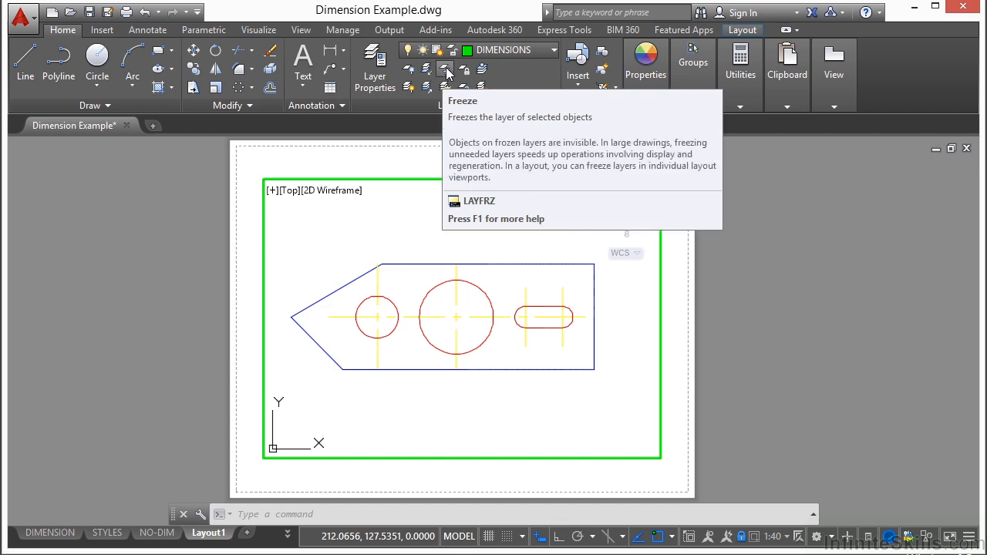
Freeze the centerline layer in the viewport by picking a centerline with LAYFRZ.
{"action": "left_click", "coordinate": [445, 69]}
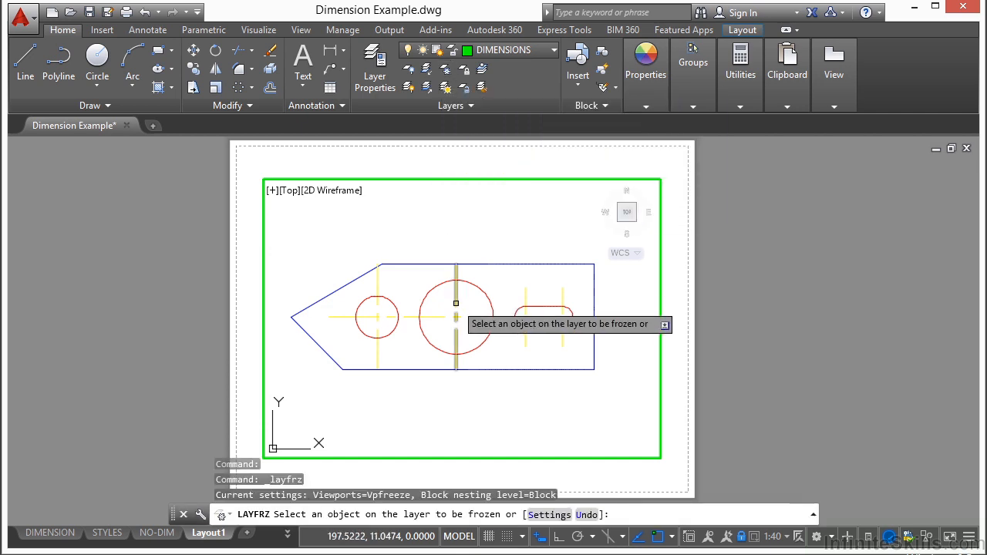
{"action": "left_click", "coordinate": [455, 316]}
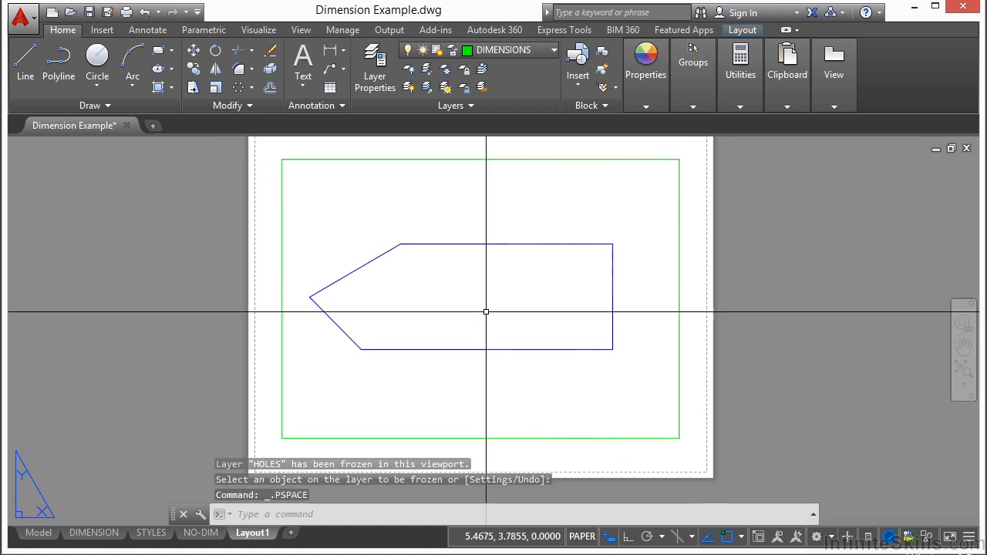
Add linear dimensions above, below and right of the outline, finishing with the 100' height.
{"action": "left_click", "coordinate": [147, 29]}
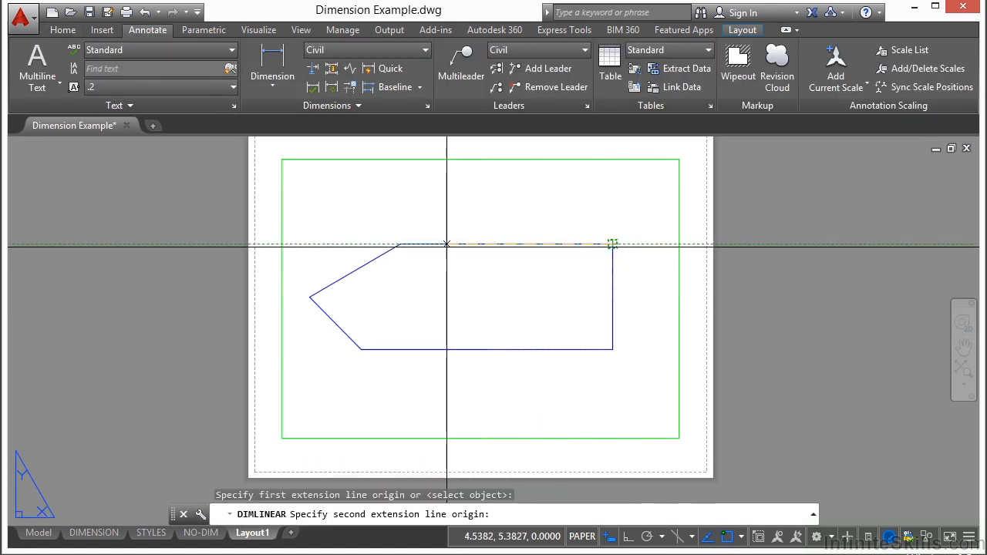
{"action": "left_click", "coordinate": [612, 245]}
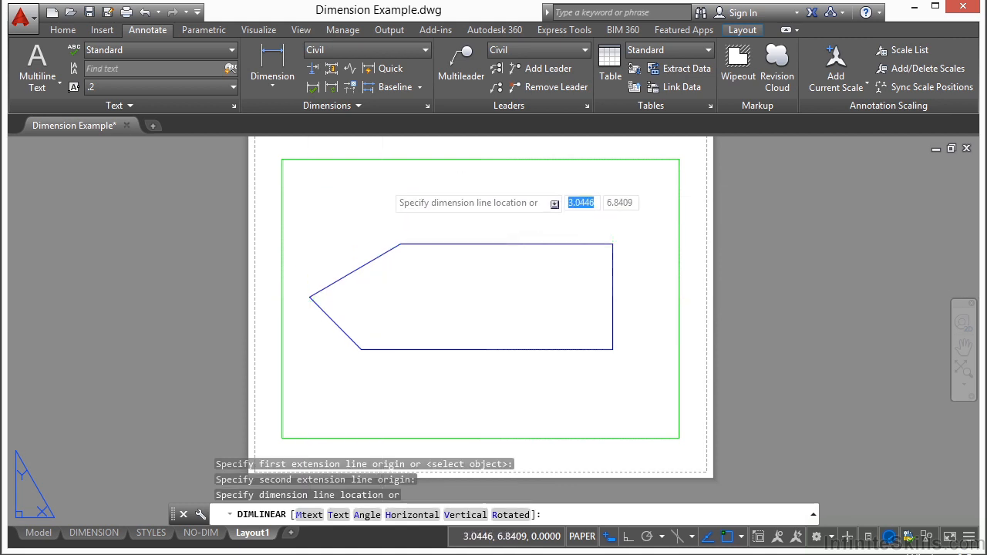
{"action": "left_click", "coordinate": [400, 245]}
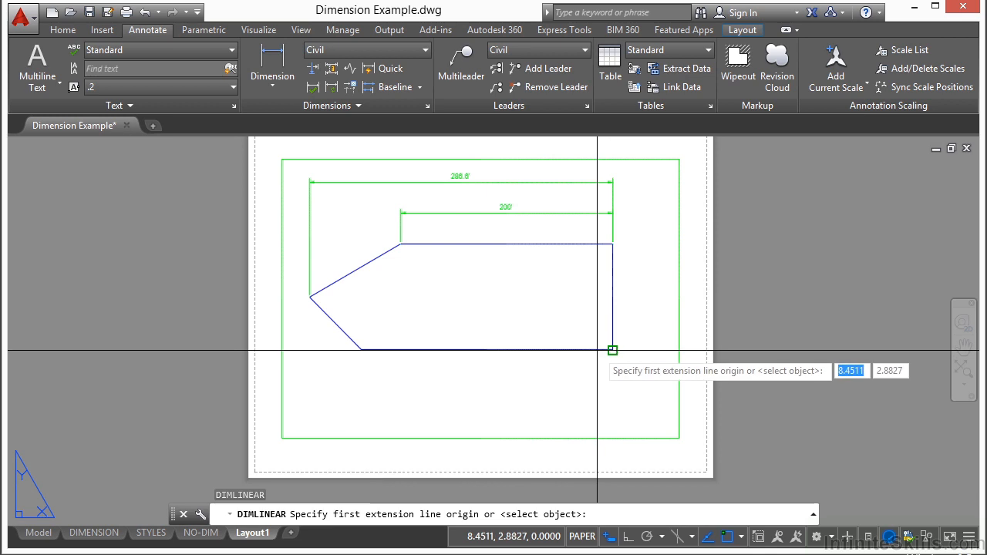
{"action": "left_click", "coordinate": [613, 350]}
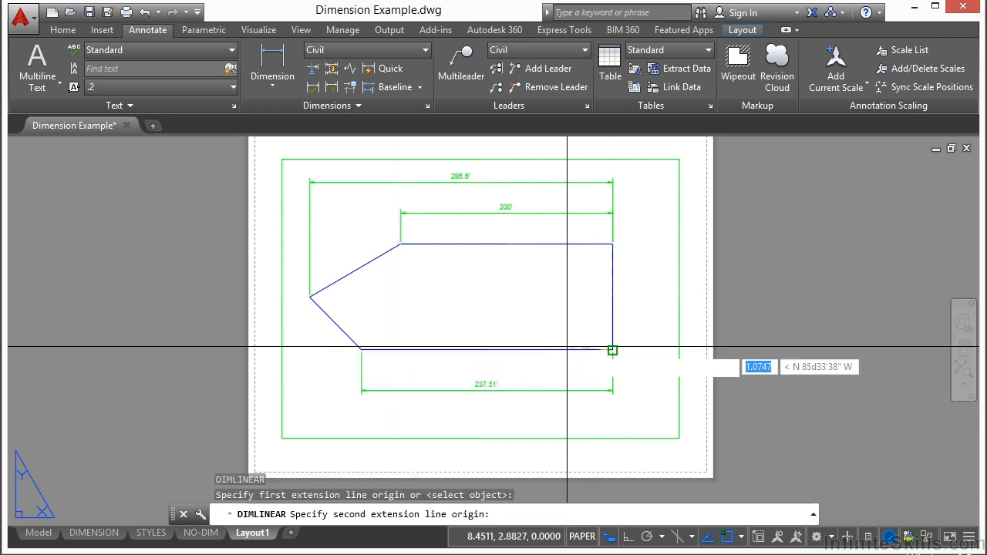
{"action": "left_click", "coordinate": [612, 350]}
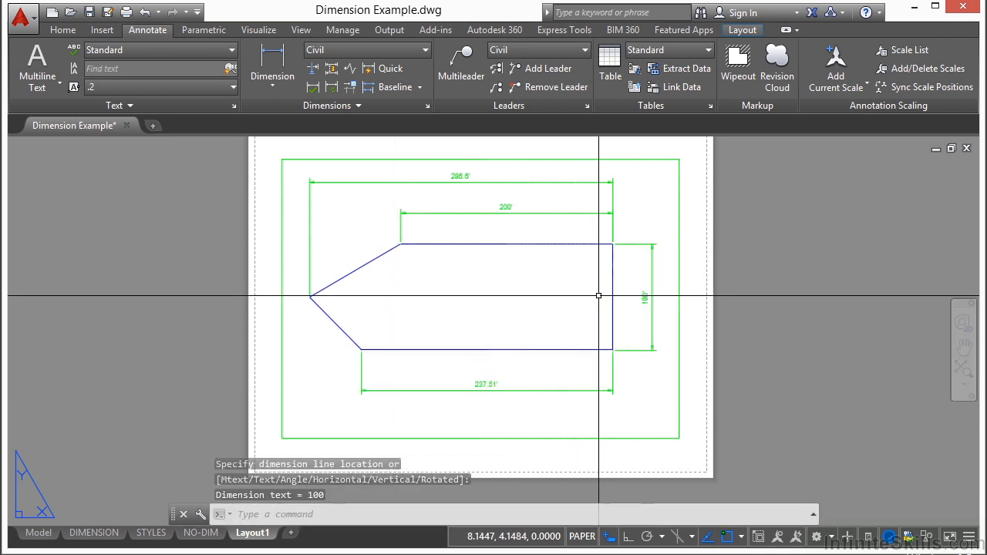
{"action": "mouse_move", "coordinate": [560, 306]}
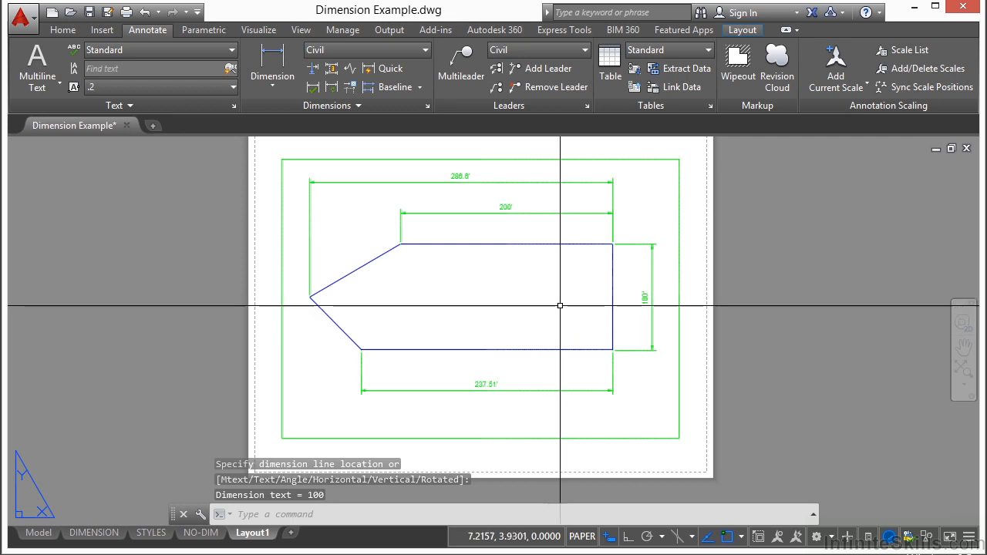
{"action": "mouse_move", "coordinate": [306, 306]}
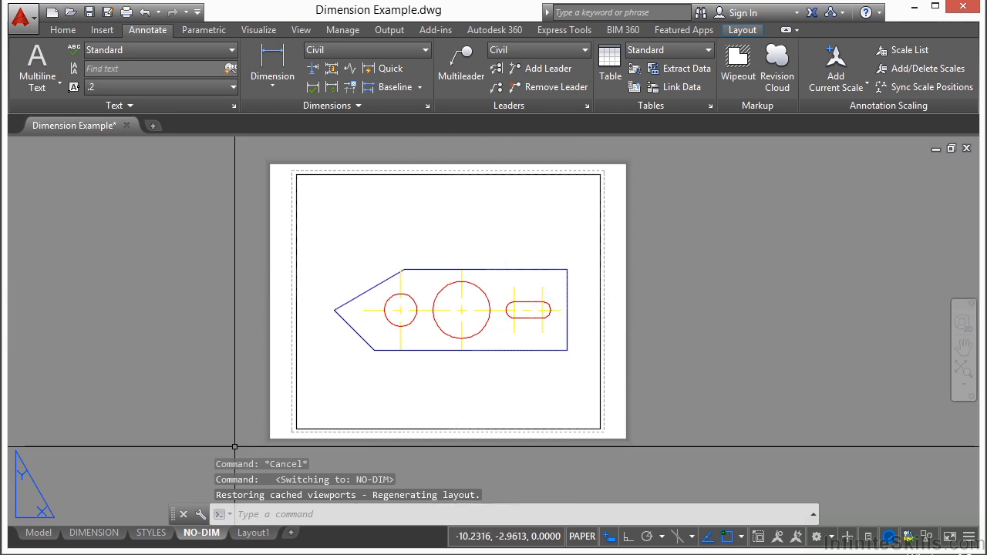
View the STYLES layout, then return to the DIMENSION layout.
{"action": "left_click", "coordinate": [151, 532]}
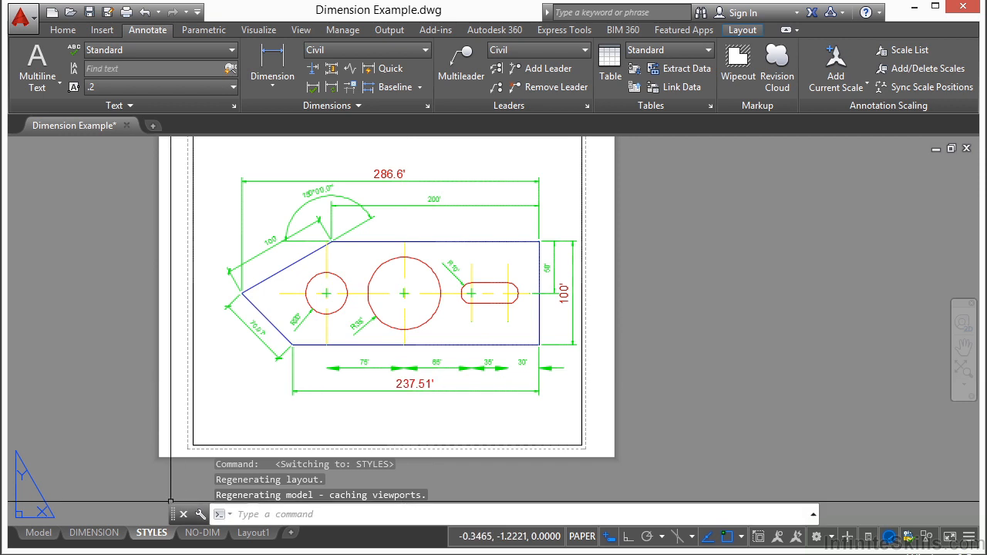
{"action": "left_click", "coordinate": [95, 532]}
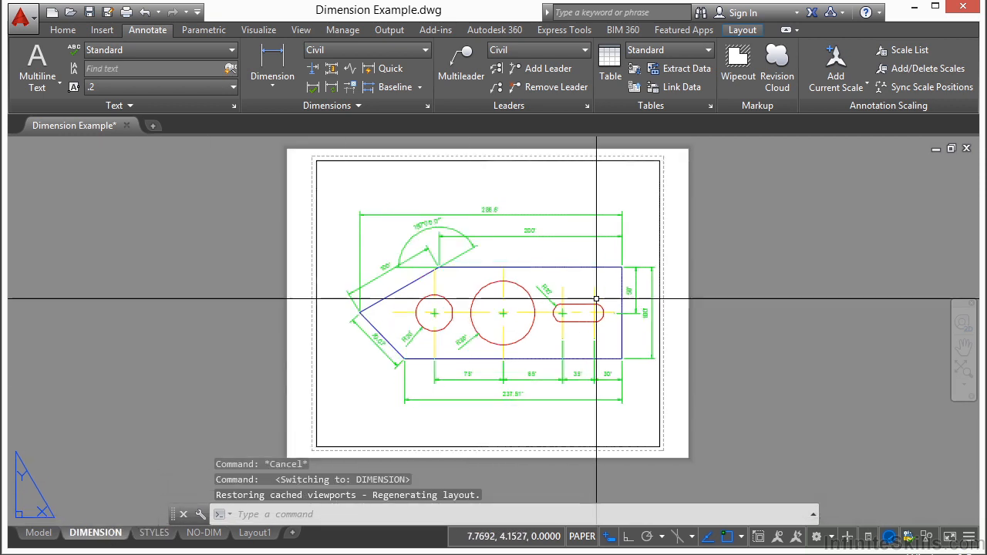
{"action": "mouse_move", "coordinate": [242, 443]}
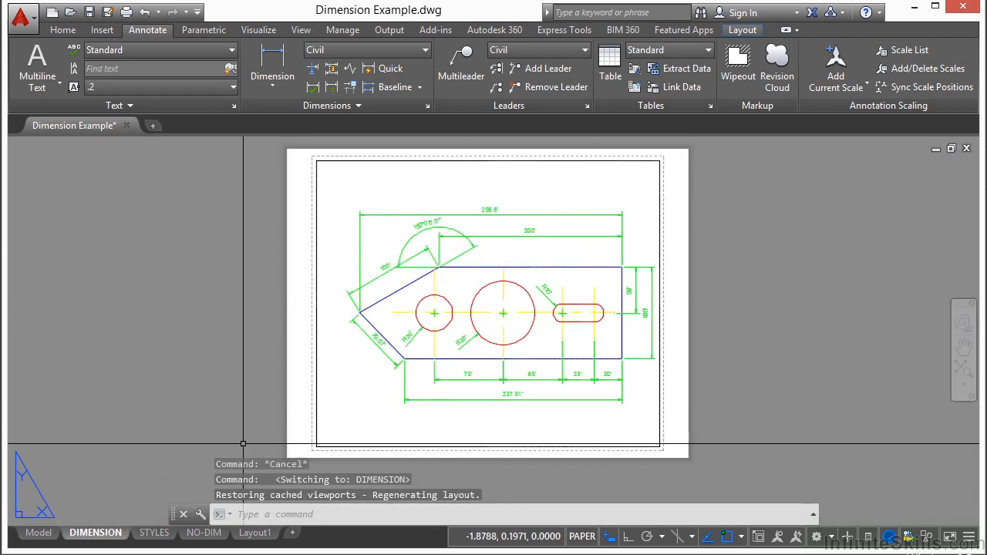
{"action": "mouse_move", "coordinate": [38, 532]}
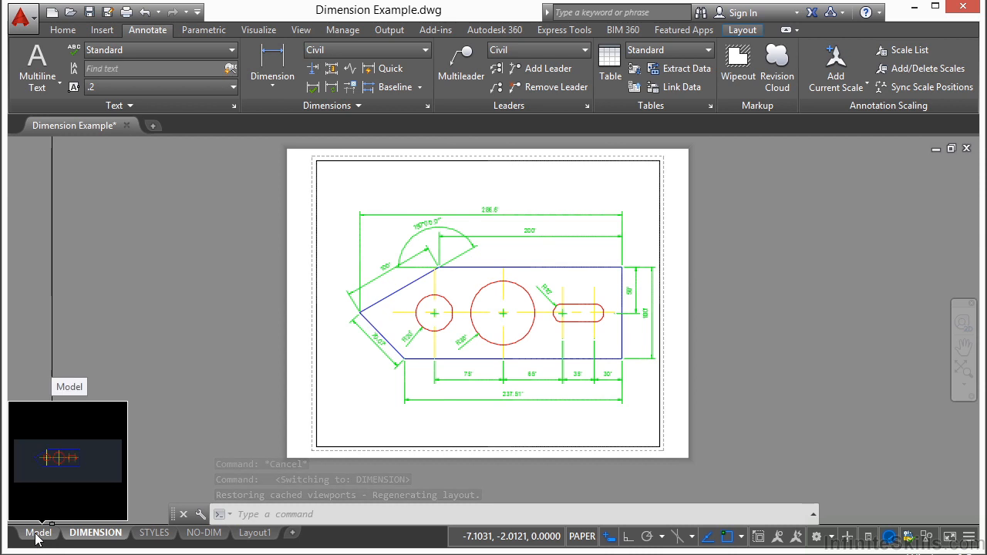
View the part in model space, then go back to Layout1.
{"action": "left_click", "coordinate": [39, 532]}
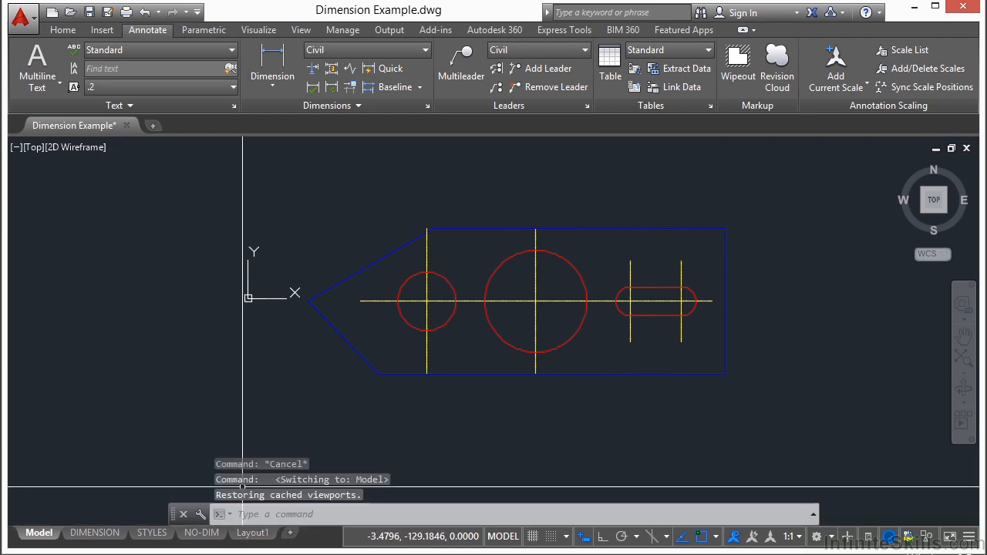
{"action": "left_click", "coordinate": [252, 533]}
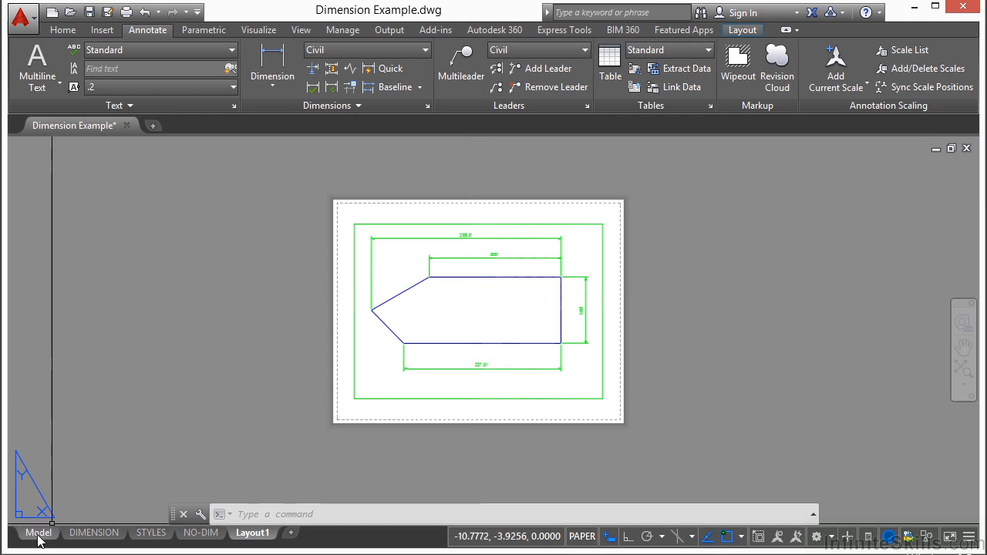
{"action": "mouse_move", "coordinate": [240, 419]}
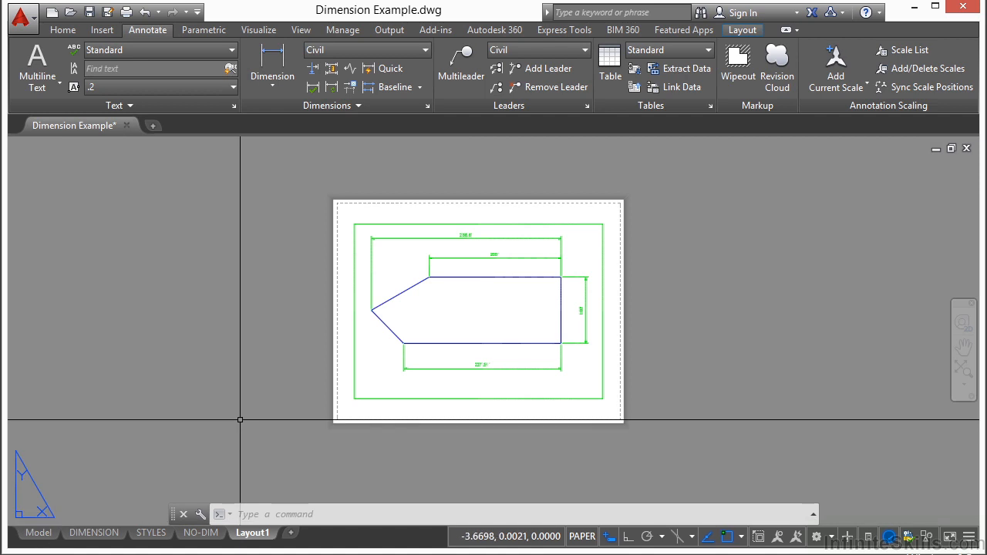